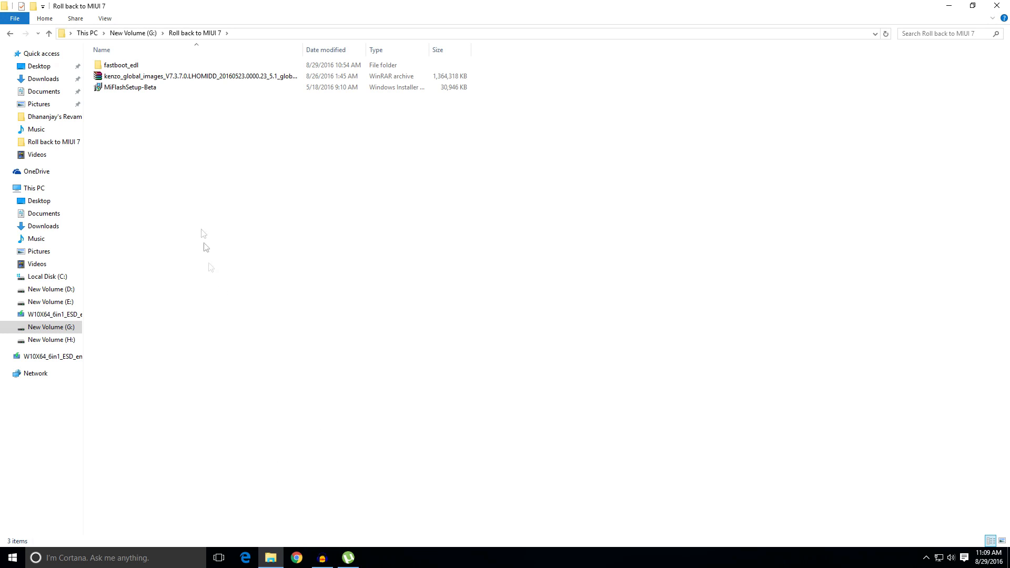
Run MiFlashSetup-Beta, step through the wizard and close it once XiaoMiFlash installs successfully
double_click(130, 87)
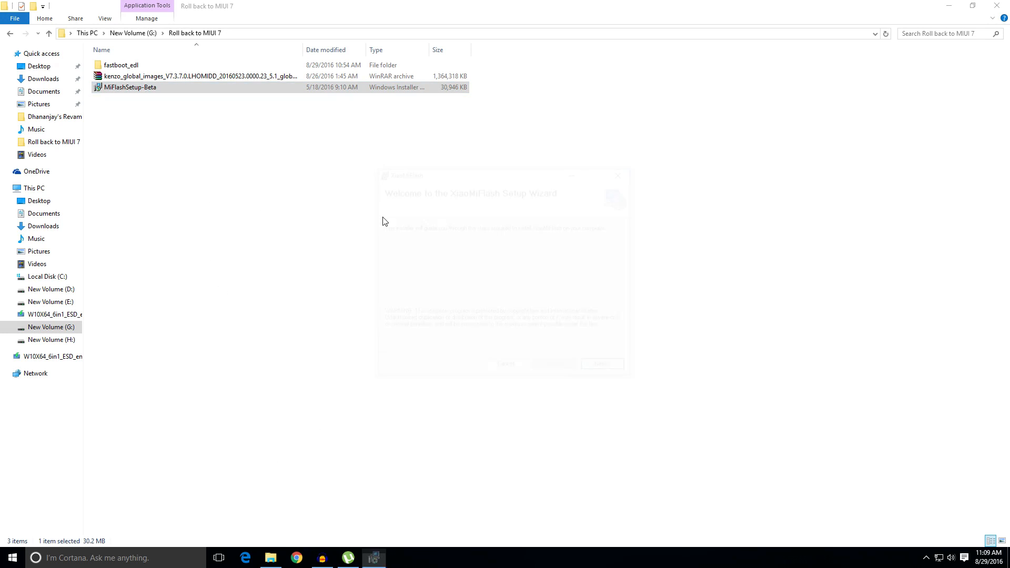
click(601, 369)
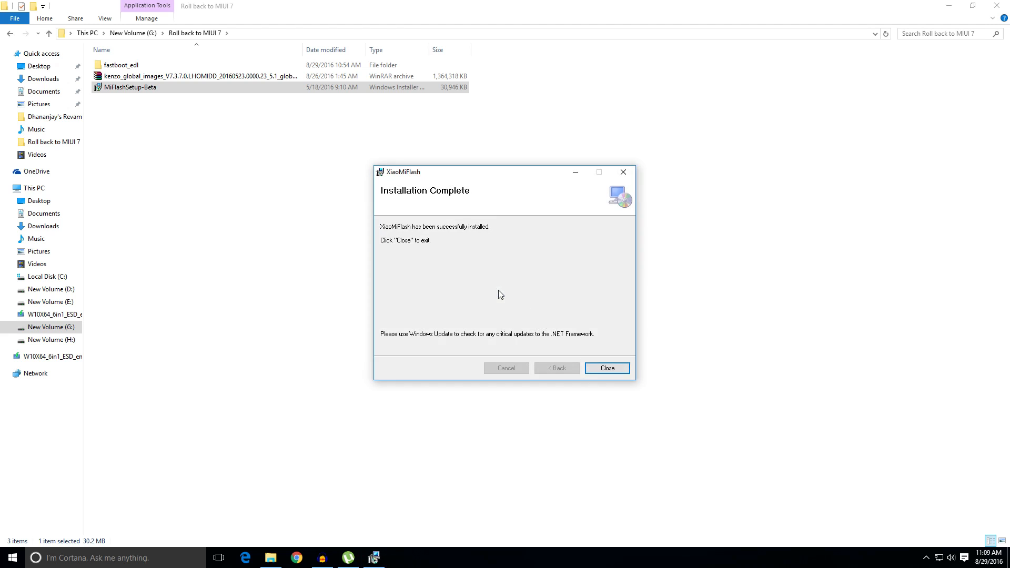
click(606, 368)
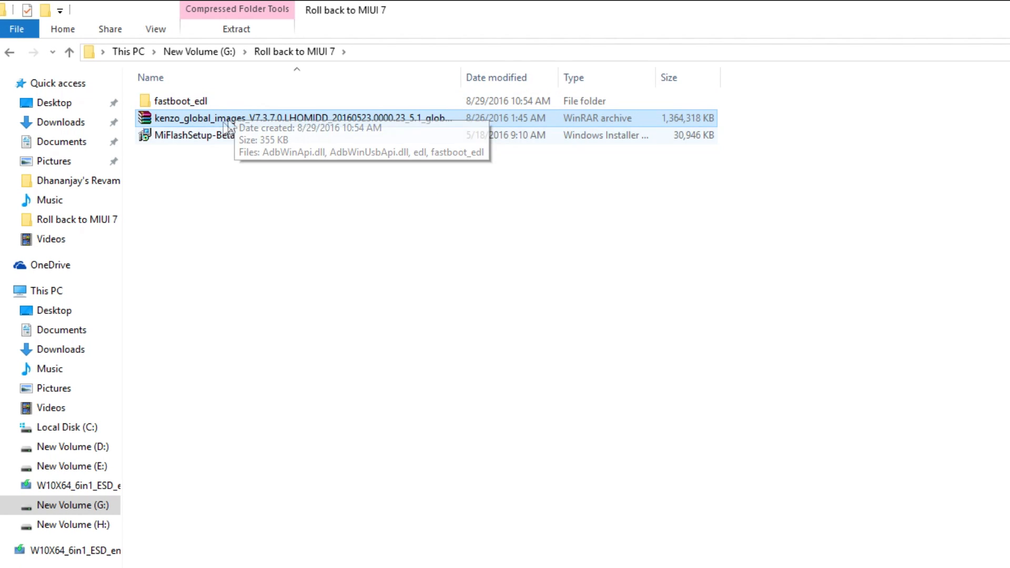
mouse_move(208, 197)
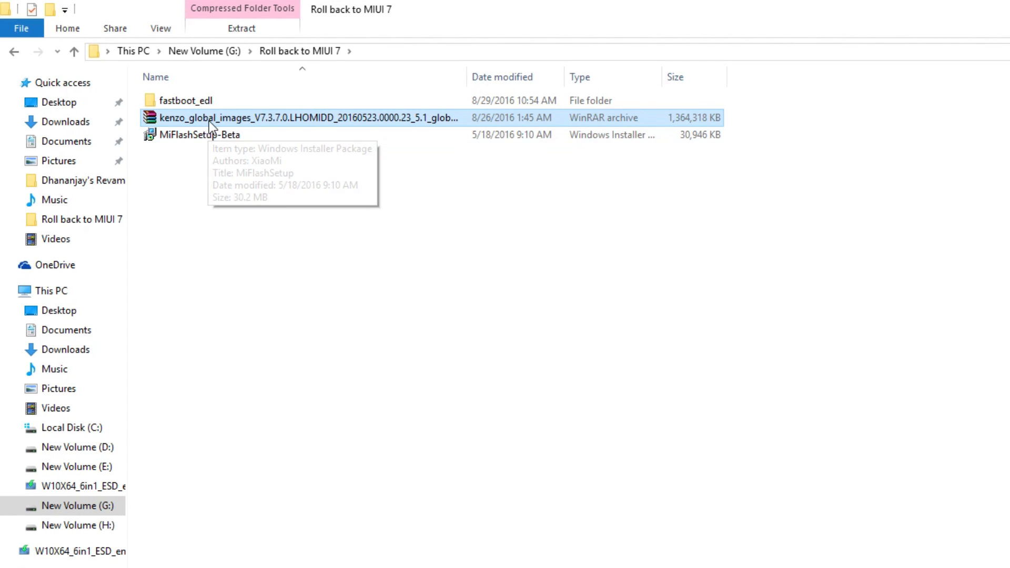
mouse_move(205, 155)
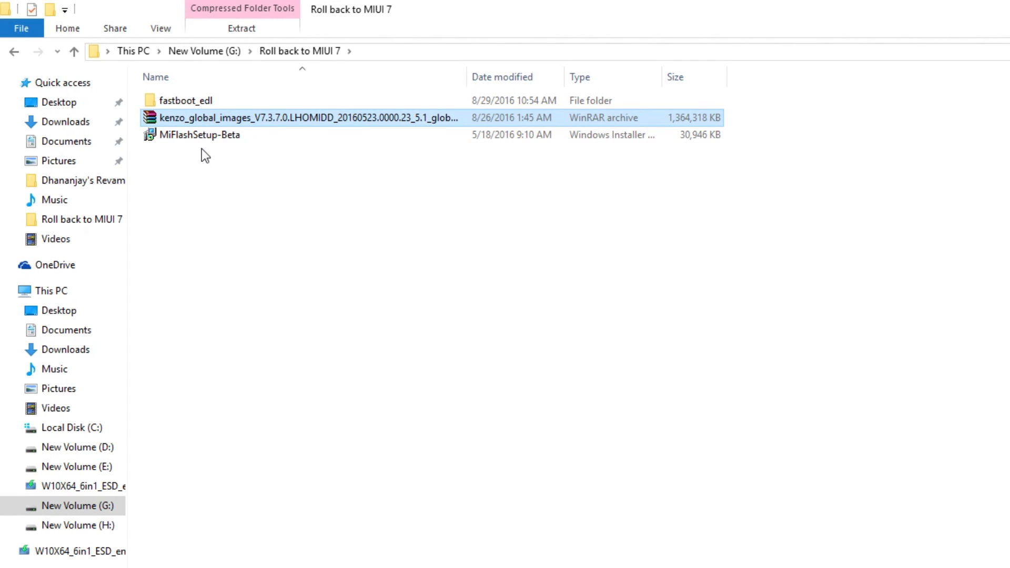
mouse_move(322, 246)
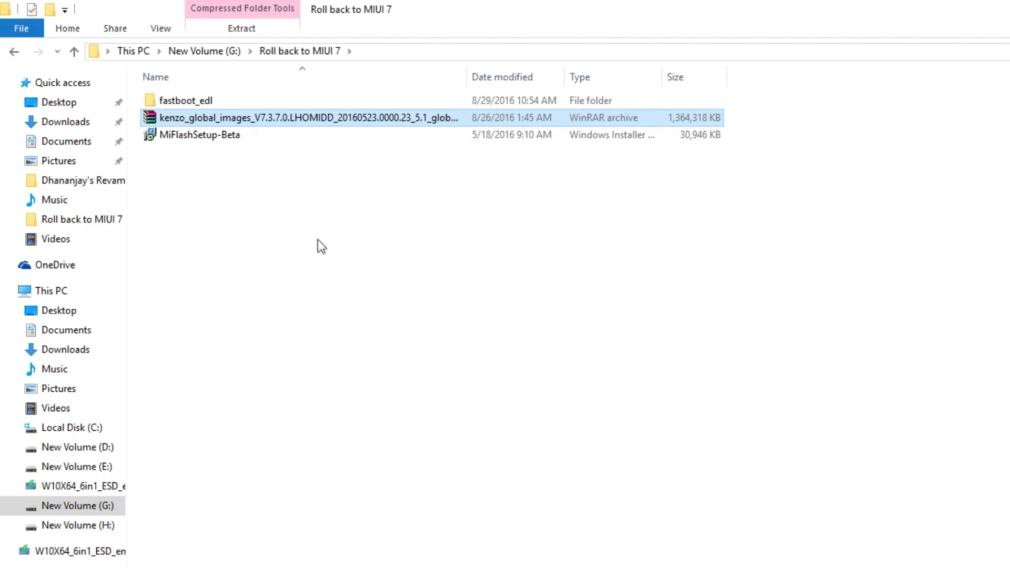
mouse_move(316, 239)
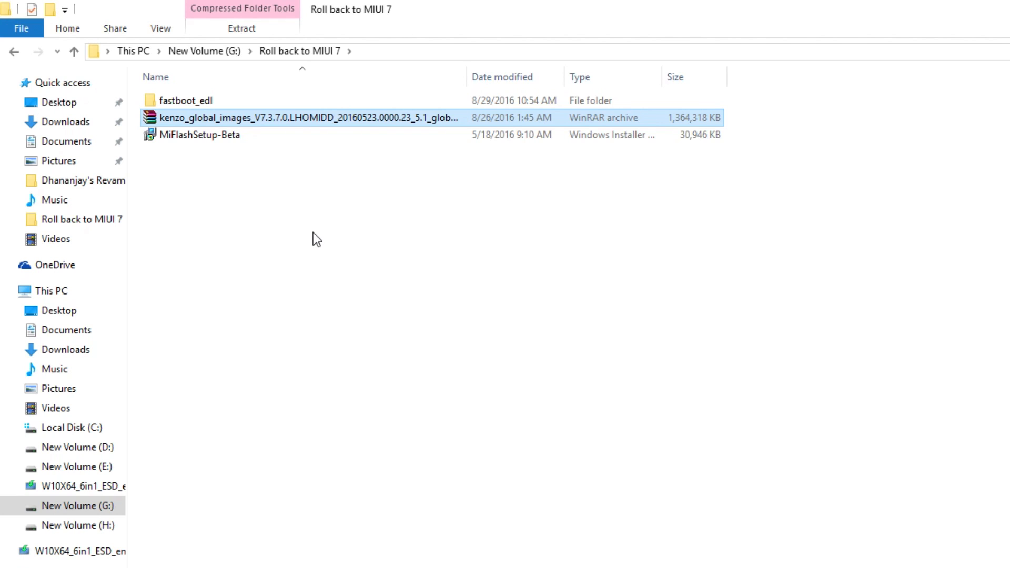
mouse_move(322, 248)
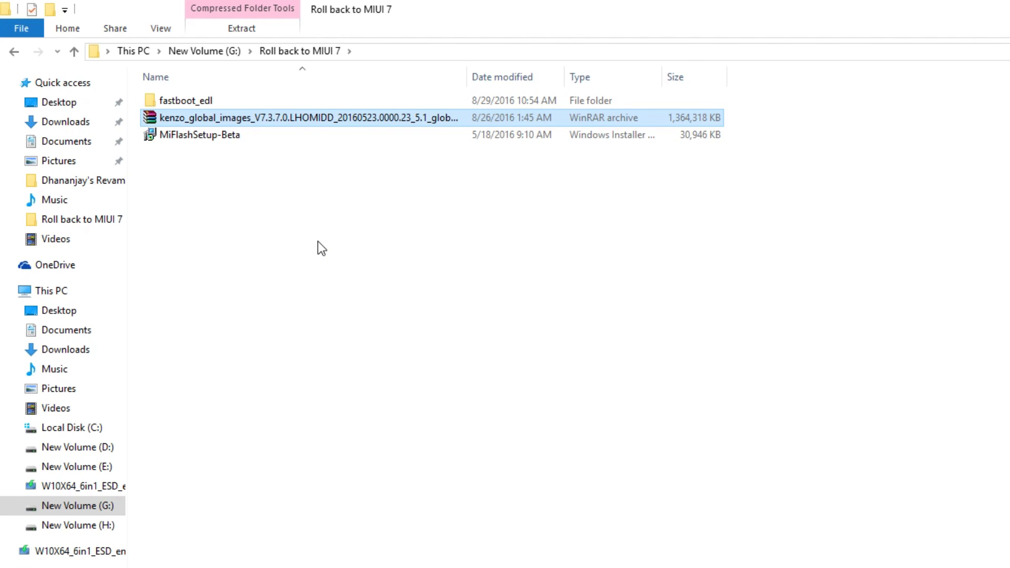
mouse_move(261, 243)
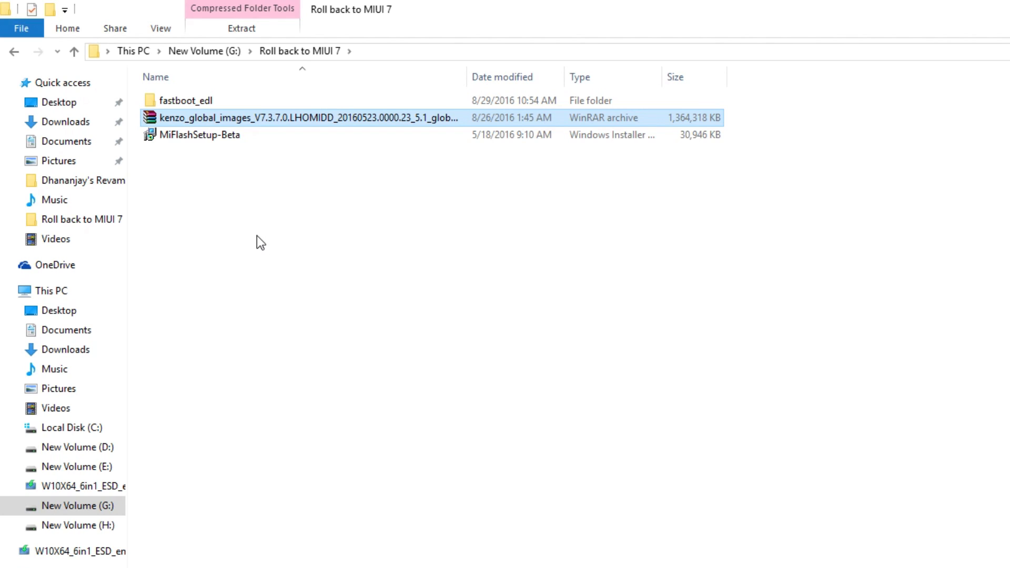
mouse_move(310, 227)
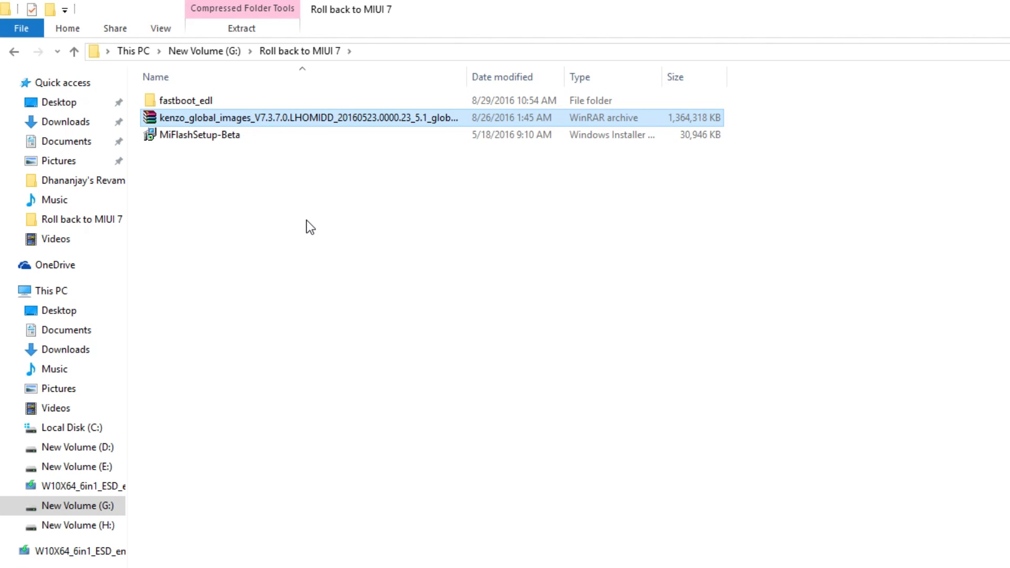